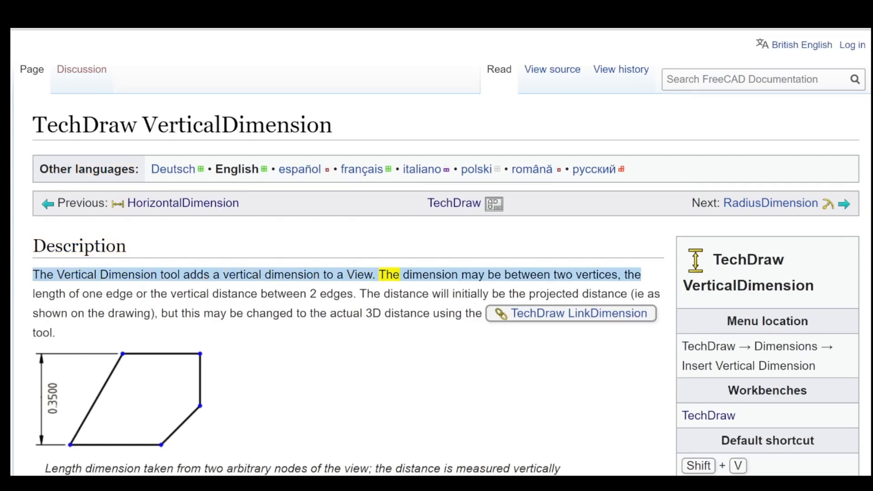
# - Select words in the Description text above the example drawing while reading it aloud
pyautogui.doubleClick(596, 275)
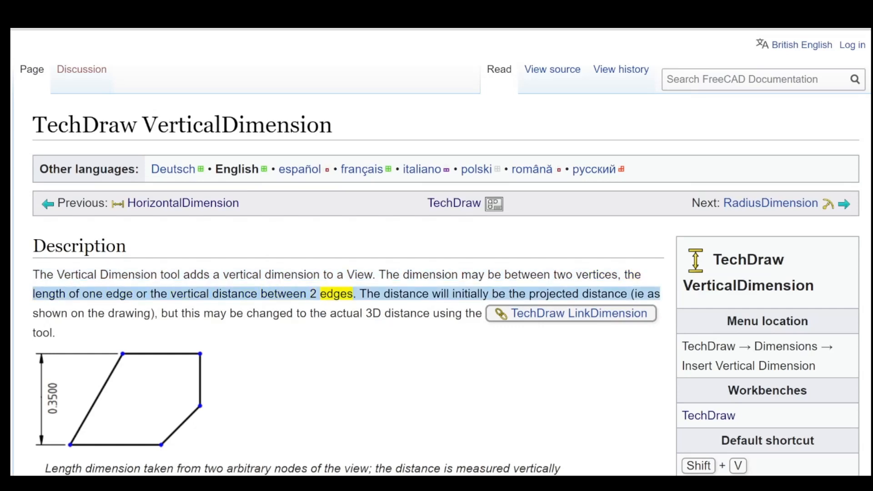
pyautogui.doubleClick(471, 294)
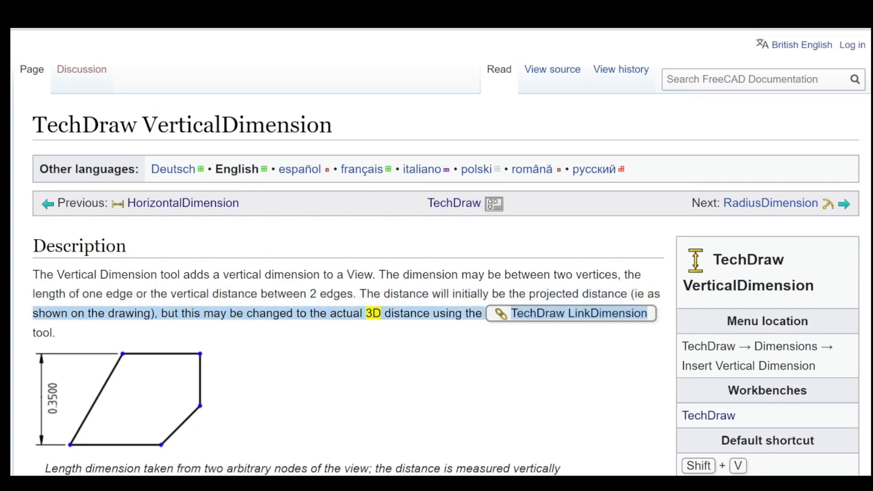
pyautogui.doubleClick(602, 312)
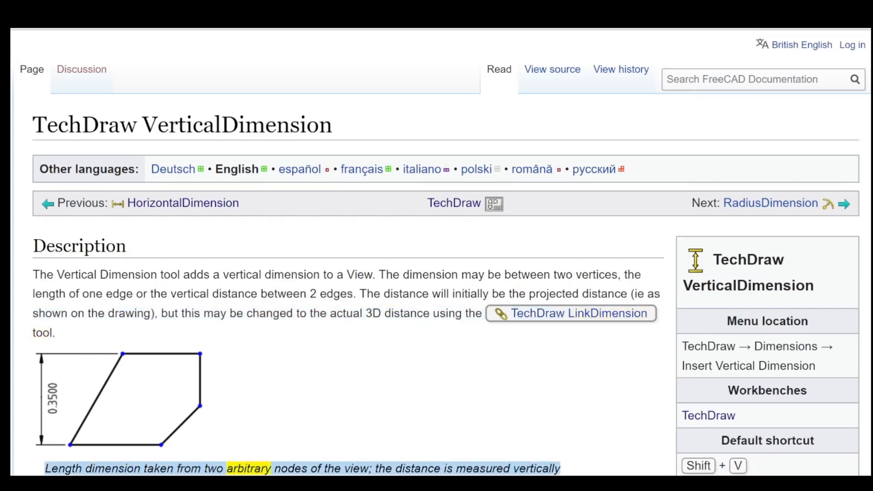
pyautogui.doubleClick(418, 468)
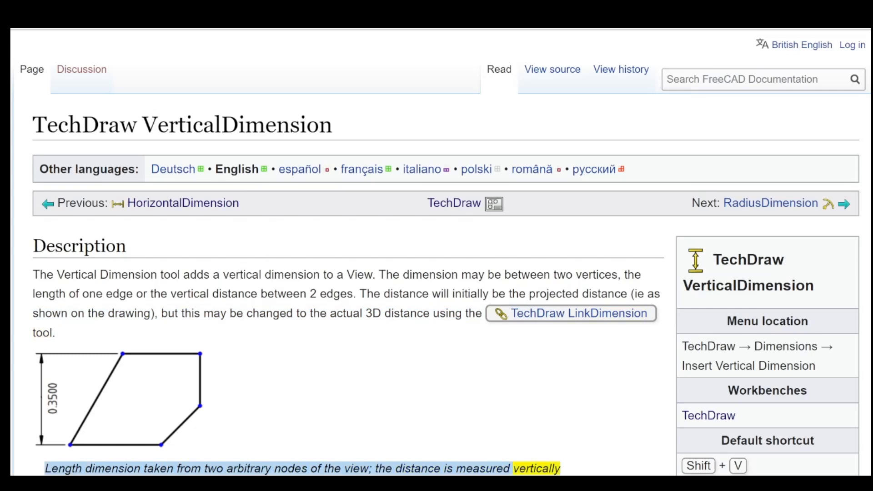
# - Bring the Usage numbered steps into view and select text within them
pyautogui.scroll(-3)
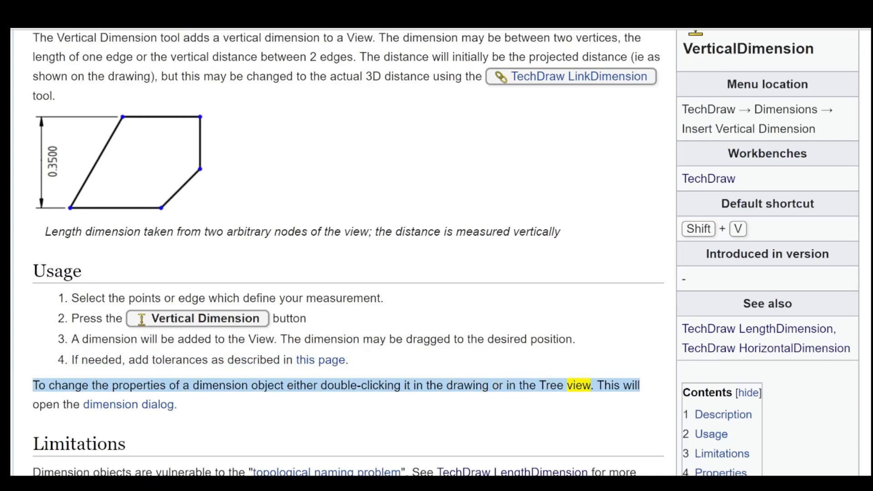
pyautogui.doubleClick(65, 404)
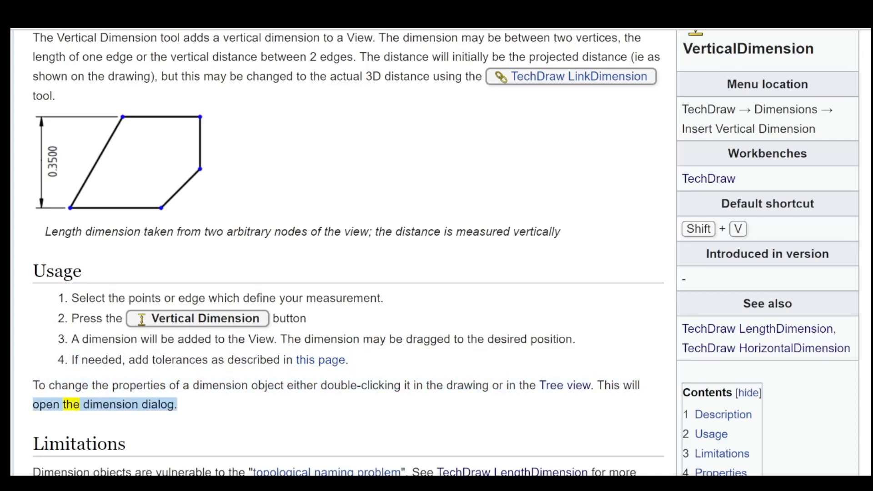
# - Scroll past Limitations and Properties to the Scripting heading and start of its code block
pyautogui.scroll(-3)
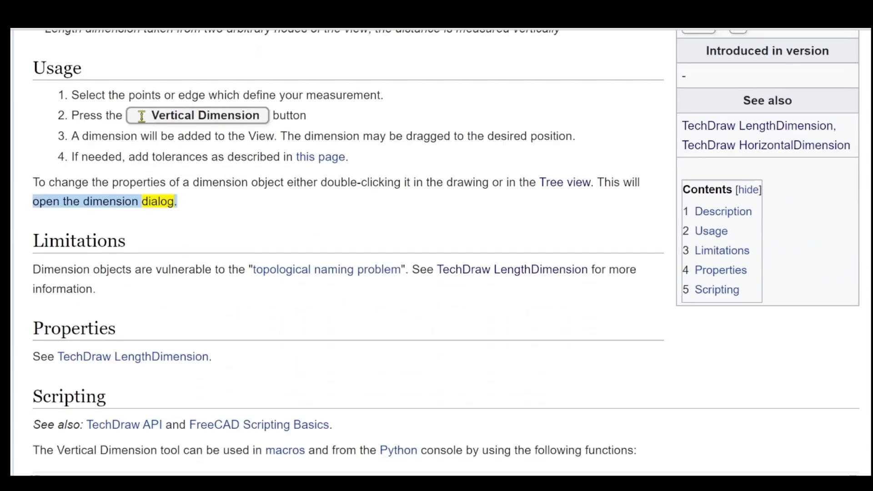
pyautogui.scroll(-3)
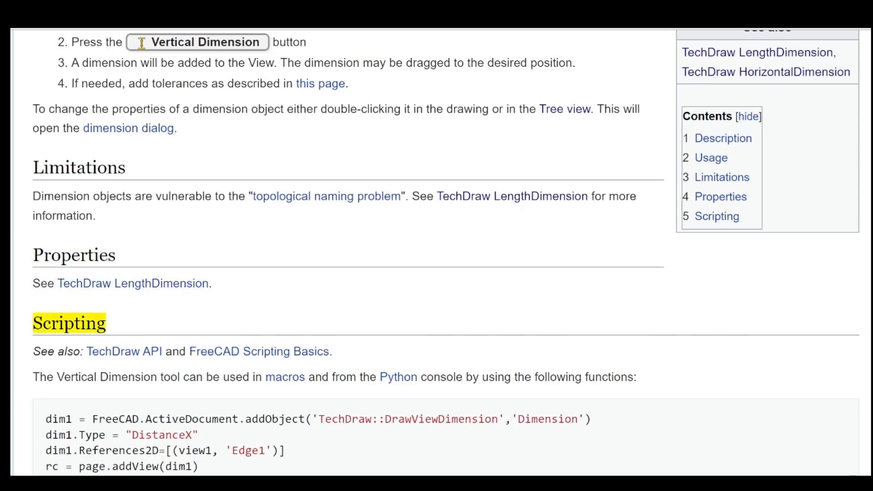
# - Reach the page bottom and drag-select the 'See also' line under Scripting
pyautogui.scroll(-3)
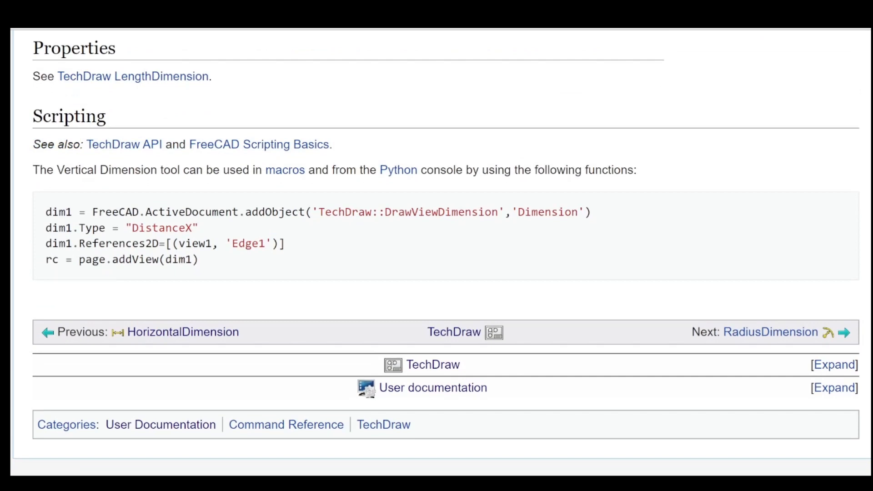
pyautogui.moveTo(33, 144); pyautogui.dragTo(332, 144)
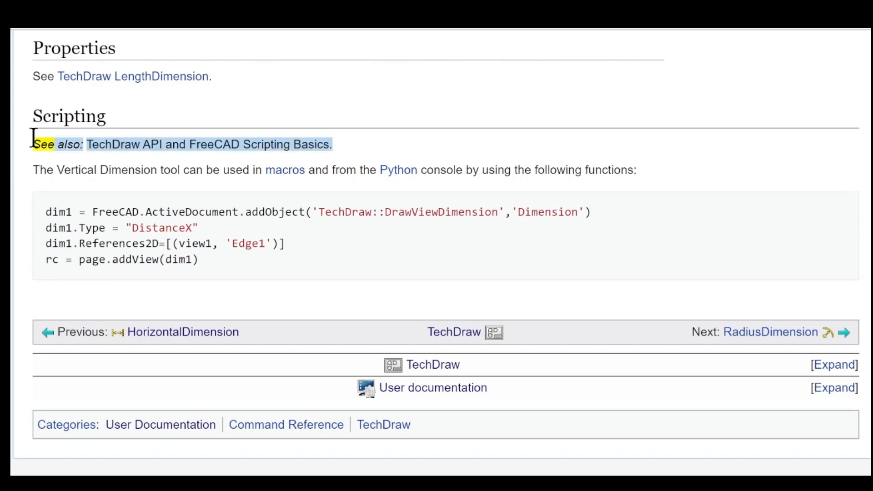